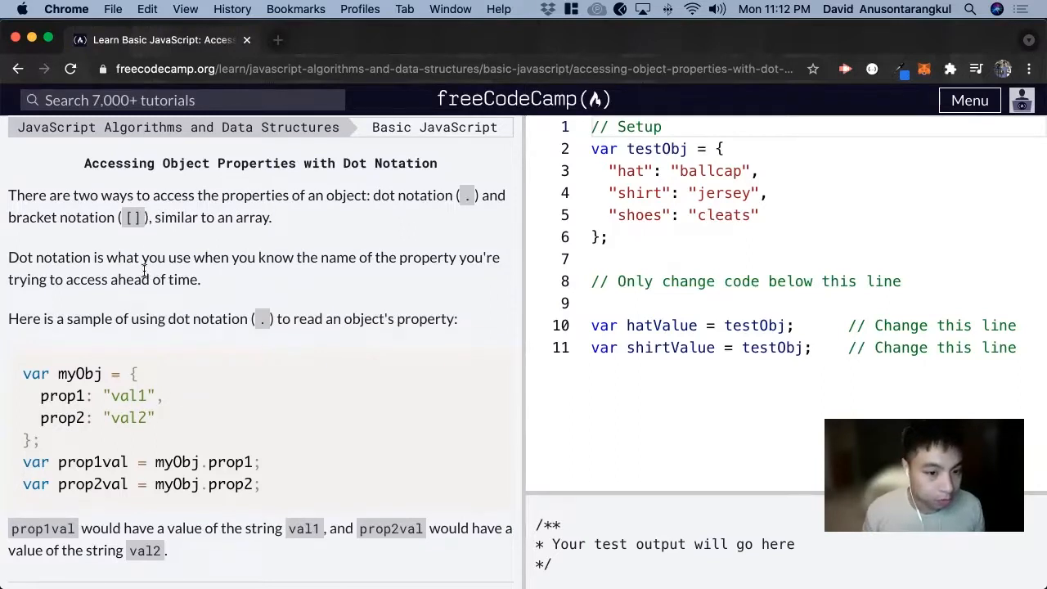
# - Review val1 and prop2val in the example, then mark the spot after testObj on line 10
pyautogui.scroll(-3)
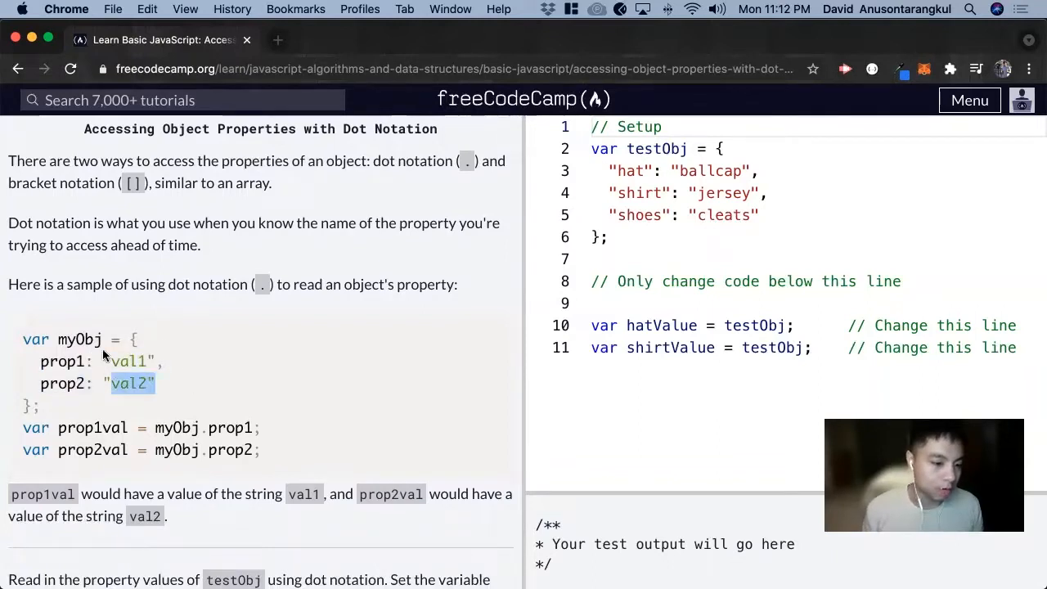
pyautogui.doubleClick(128, 362)
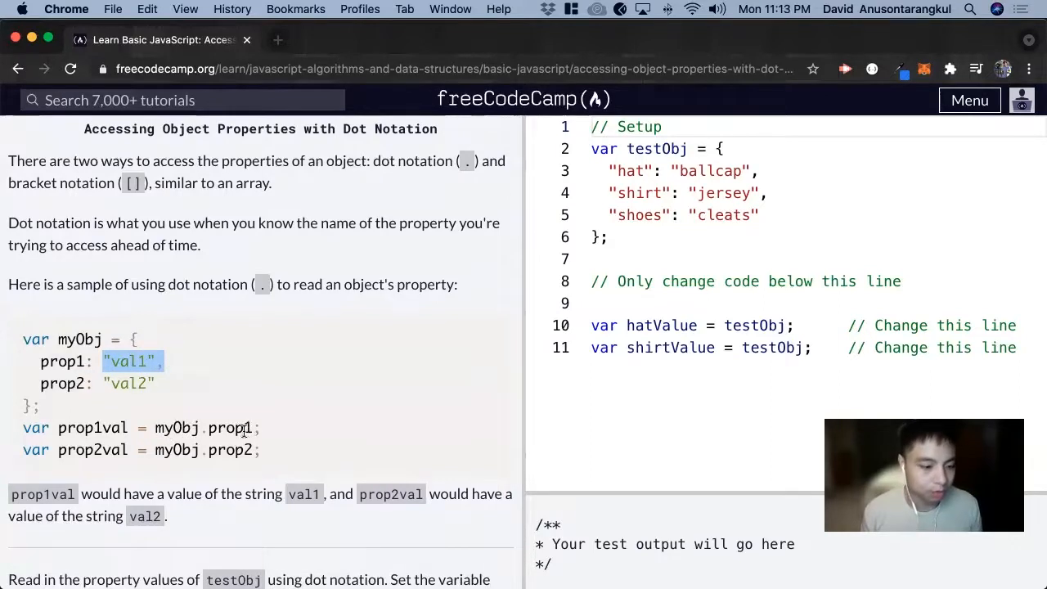
pyautogui.scroll(-3)
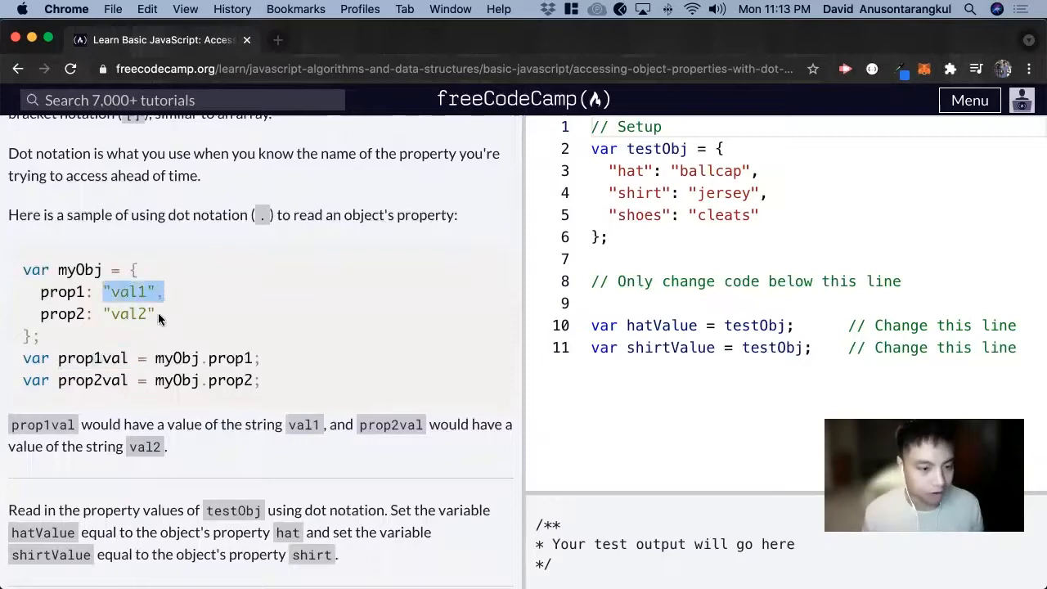
pyautogui.doubleClick(92, 381)
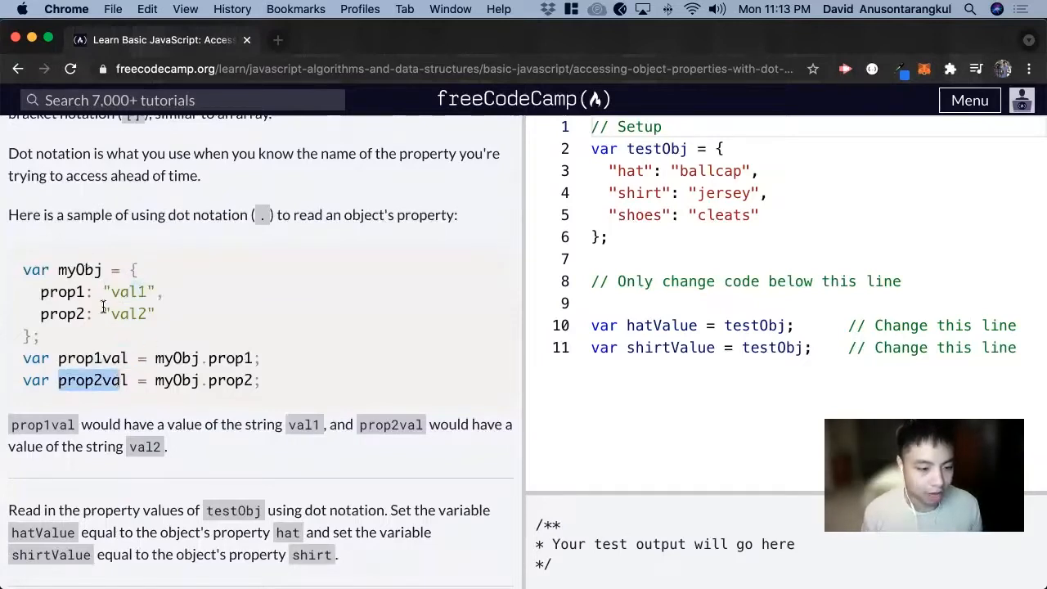
pyautogui.doubleClick(127, 313)
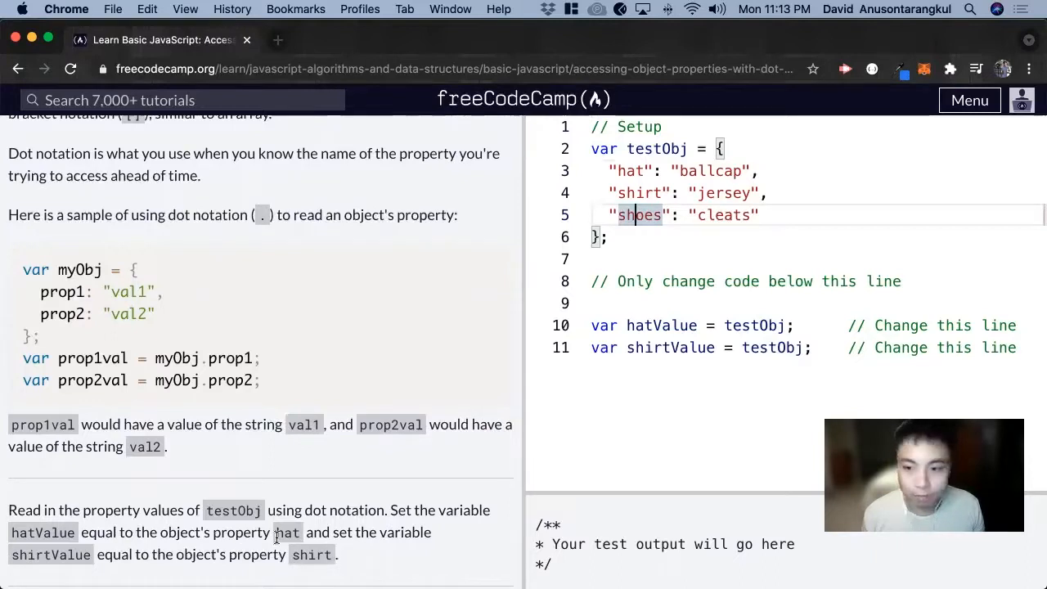
pyautogui.doubleClick(658, 325)
pyautogui.write('.')
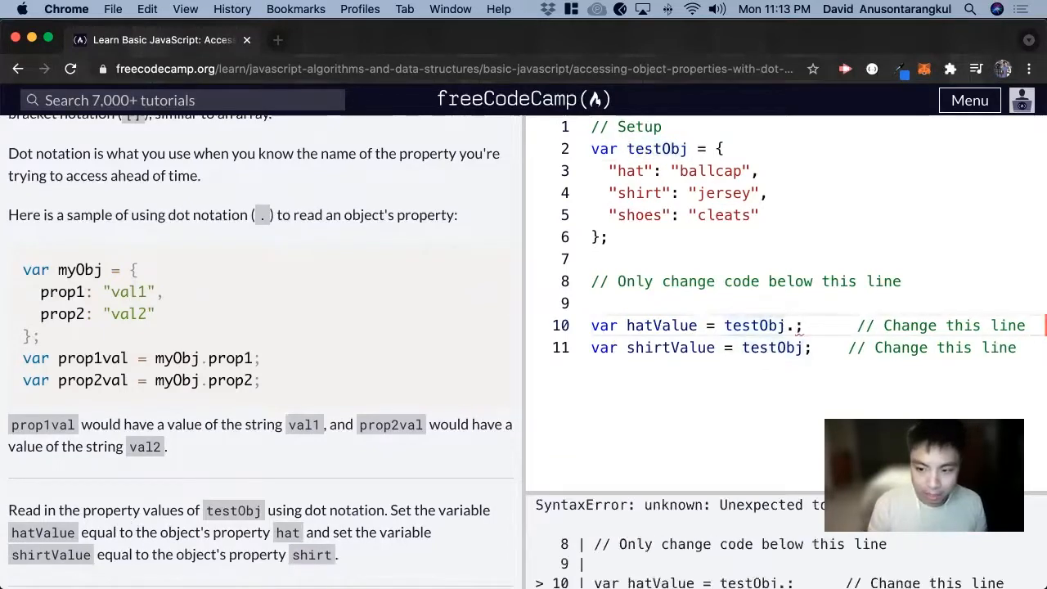
# - Type 'hat' after testObj. on line 10 and finish 'shirt' on line 11
pyautogui.write('hat')
pyautogui.click(806, 347)
pyautogui.write('.sh')
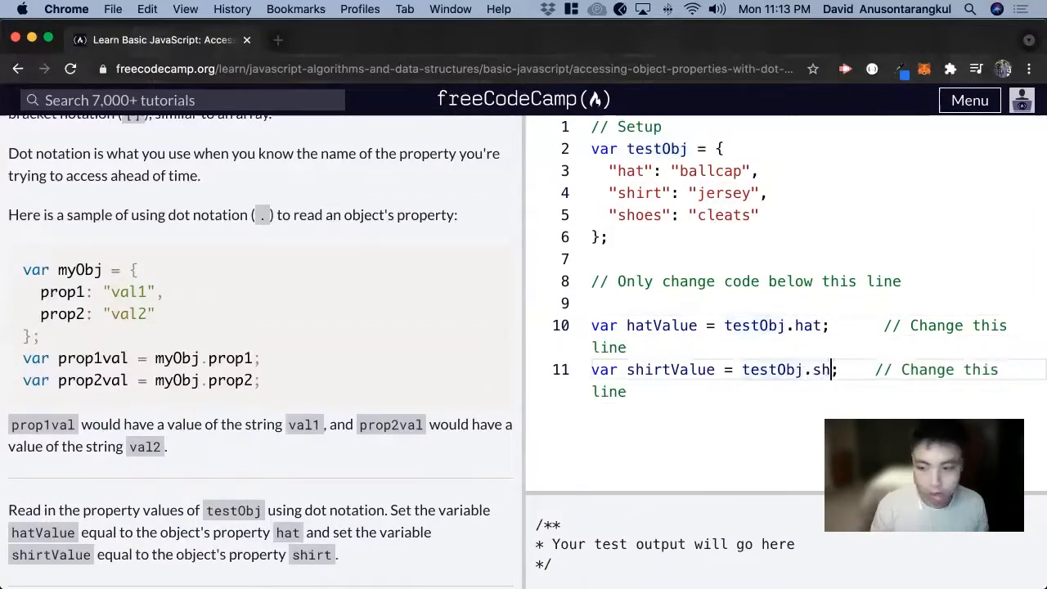
pyautogui.write('irt')
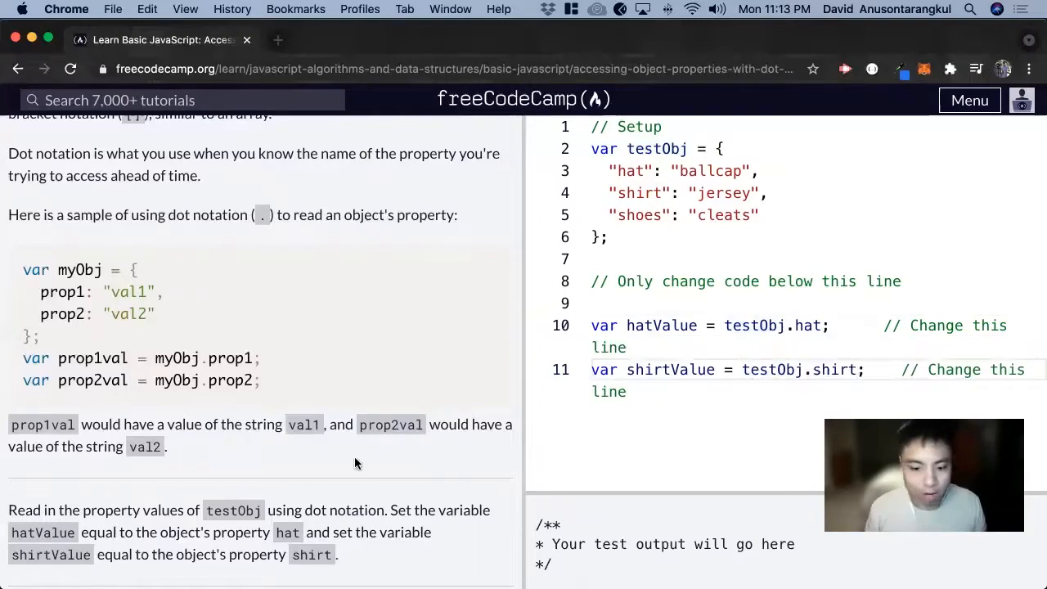